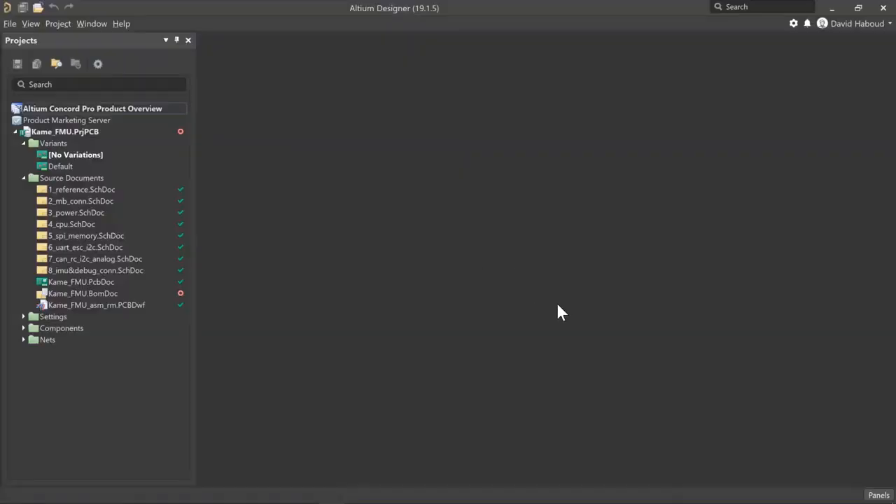
- Open the Components panel and its category list of 690 library parts
left_click(879, 496)
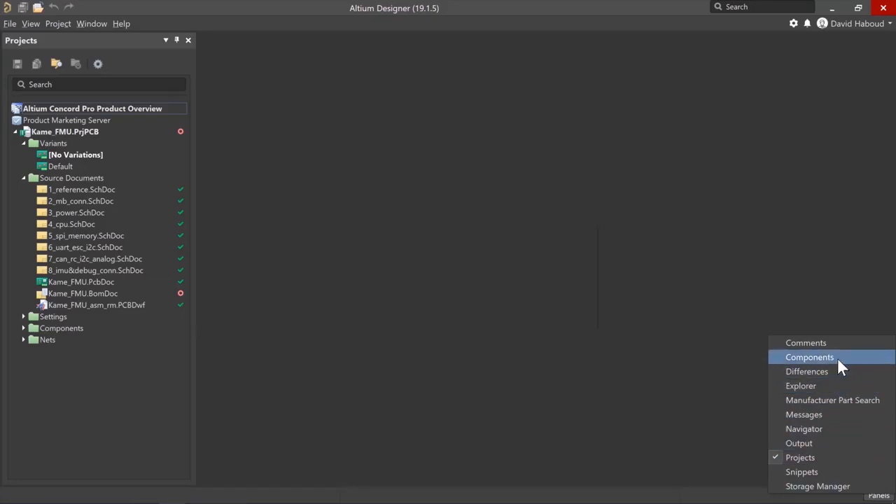
left_click(809, 357)
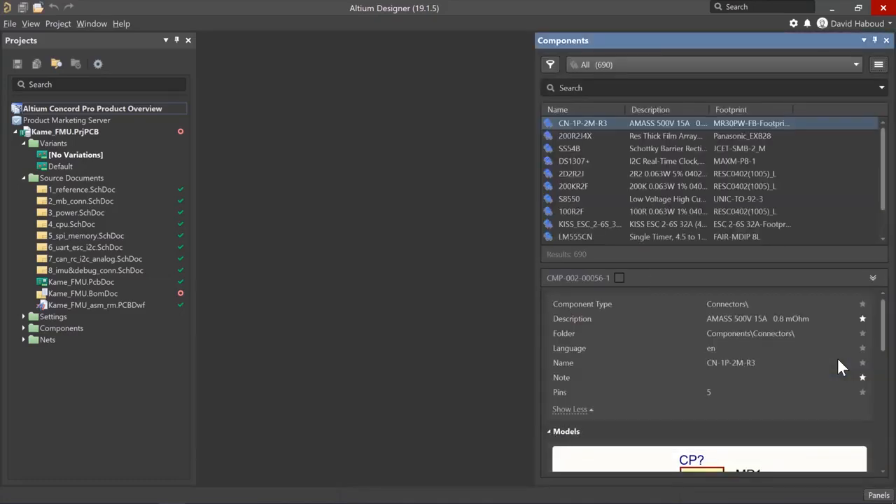
mouse_move(714, 75)
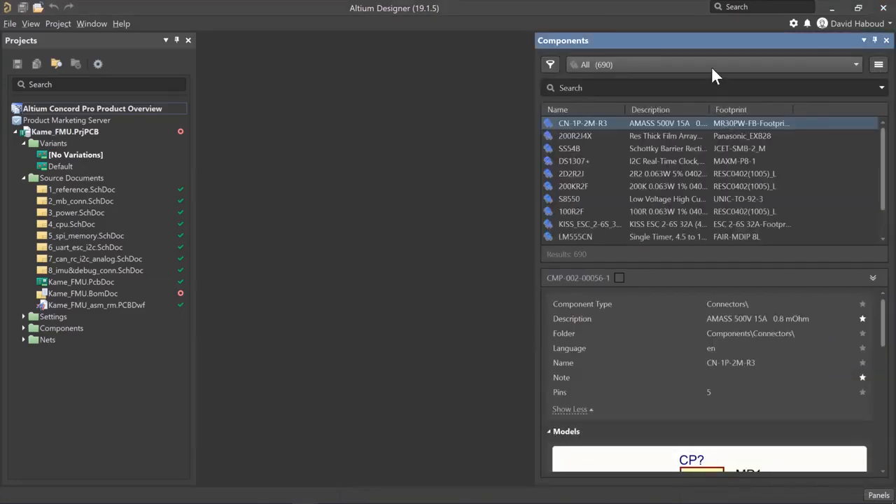
left_click(856, 64)
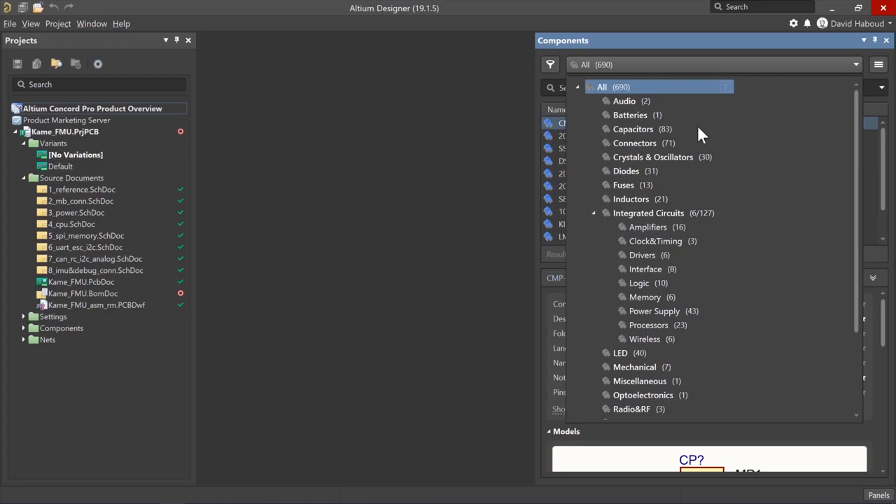
- Filter to Capacitors, search '1 uf', and select the 1 uF 0603 ceramic capacitor
left_click(633, 129)
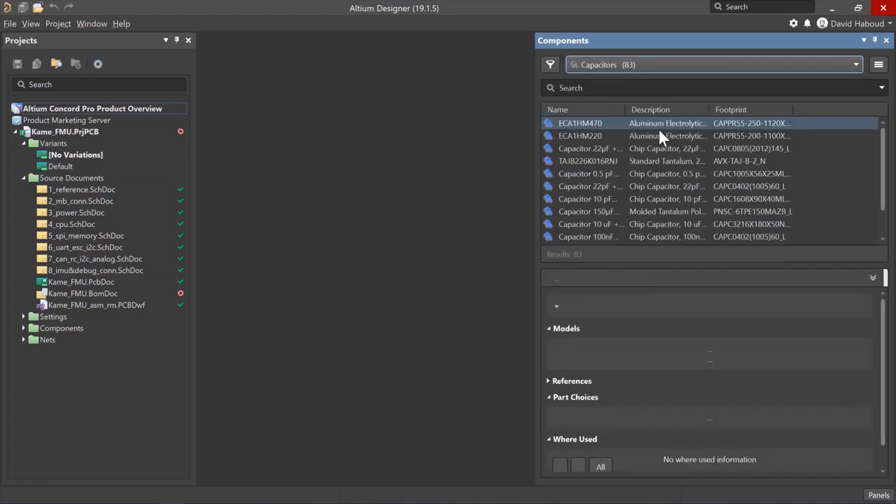
left_click(580, 123)
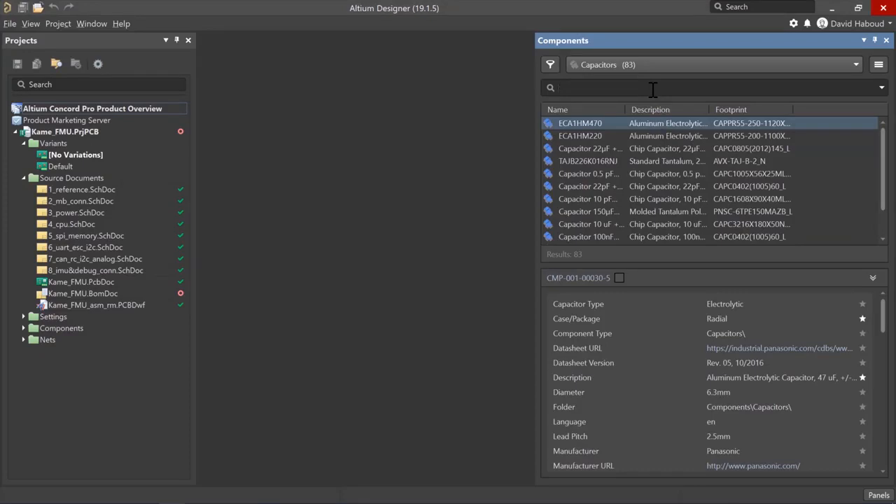
type("1 uf")
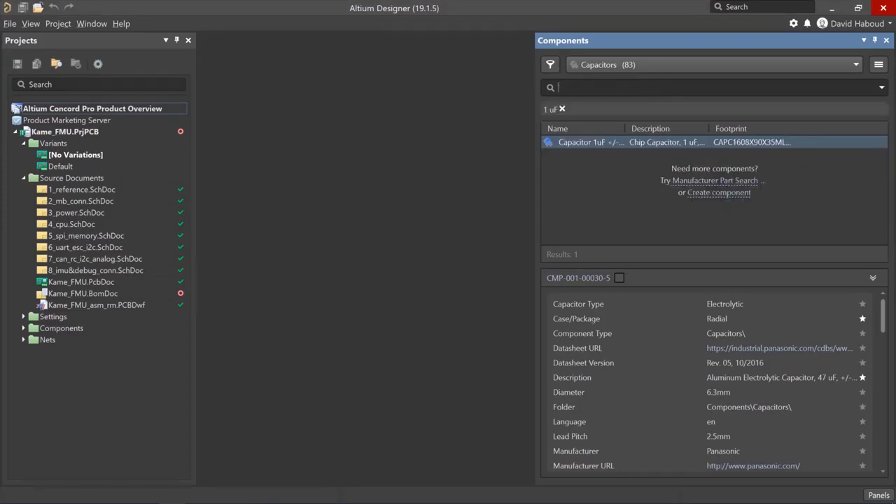
left_click(590, 142)
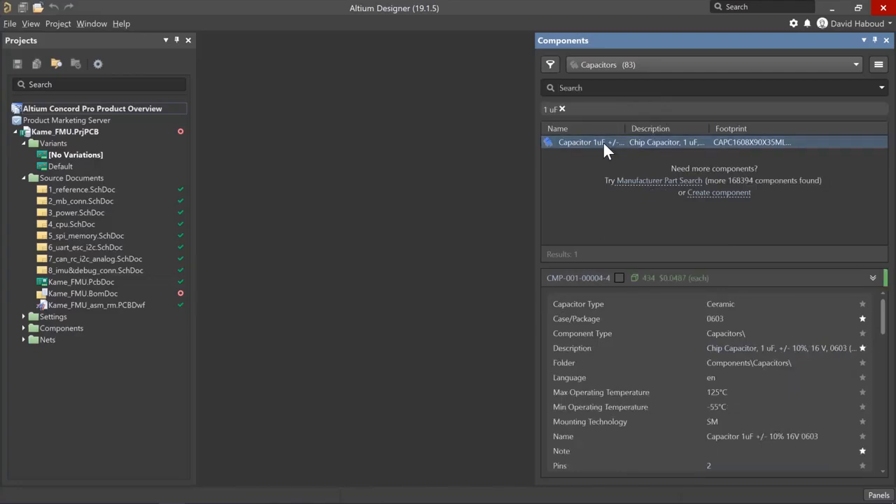
right_click(590, 142)
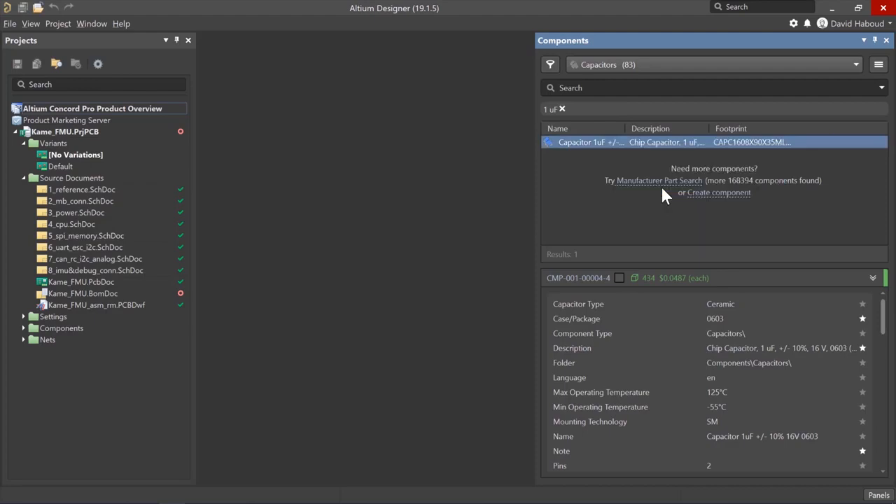
- Open the 1 uF capacitor in the Single Component Editor and close the Components panel
double_click(590, 142)
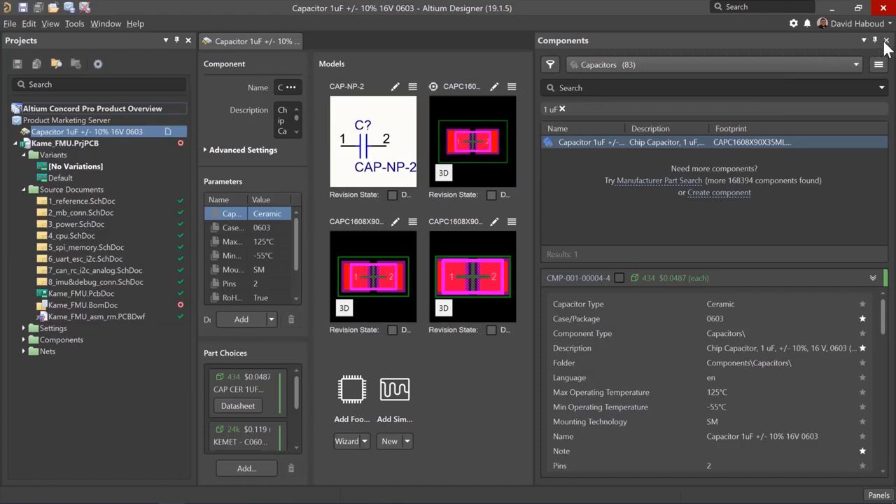
left_click(886, 40)
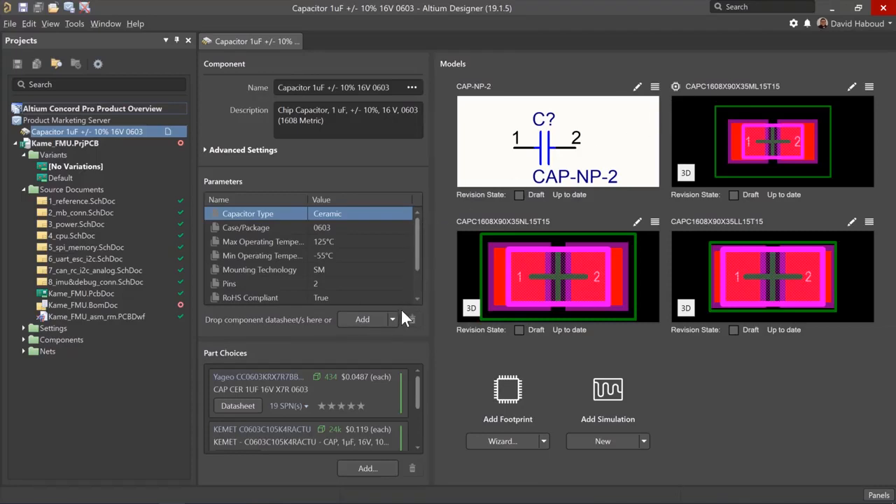
left_click(392, 319)
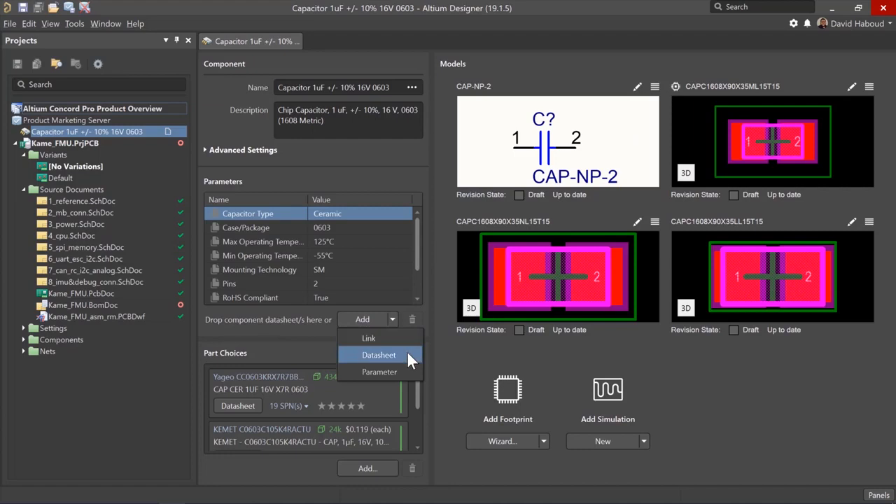
mouse_move(448, 354)
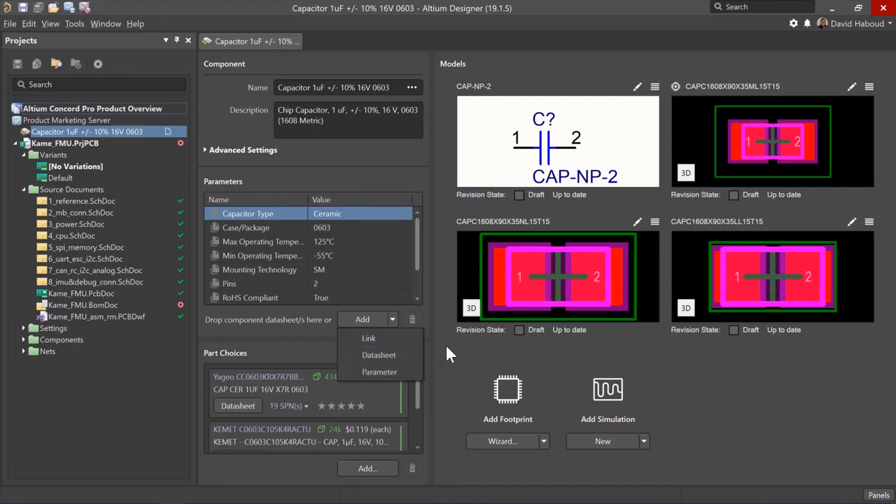
left_click(380, 372)
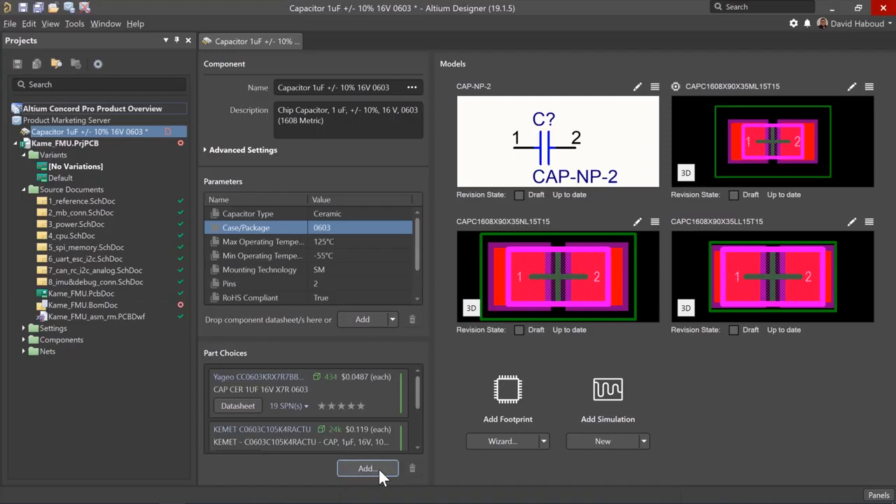
mouse_move(640, 231)
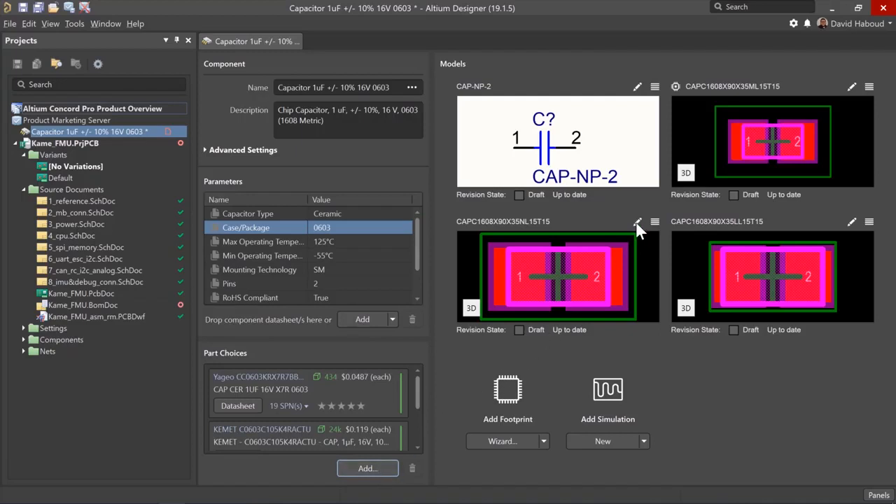
- Open the CAPC1608X90X35NL15T15 footprint tile's menu and choose to make it default
left_click(655, 222)
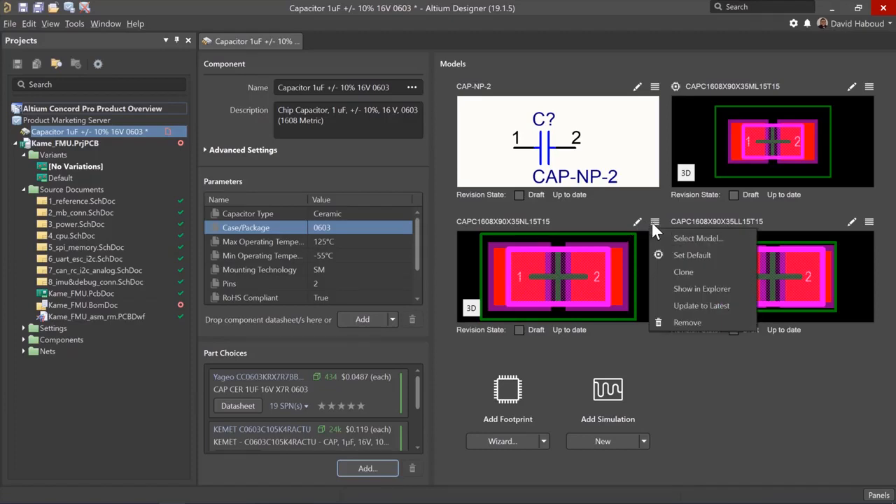
mouse_move(698, 238)
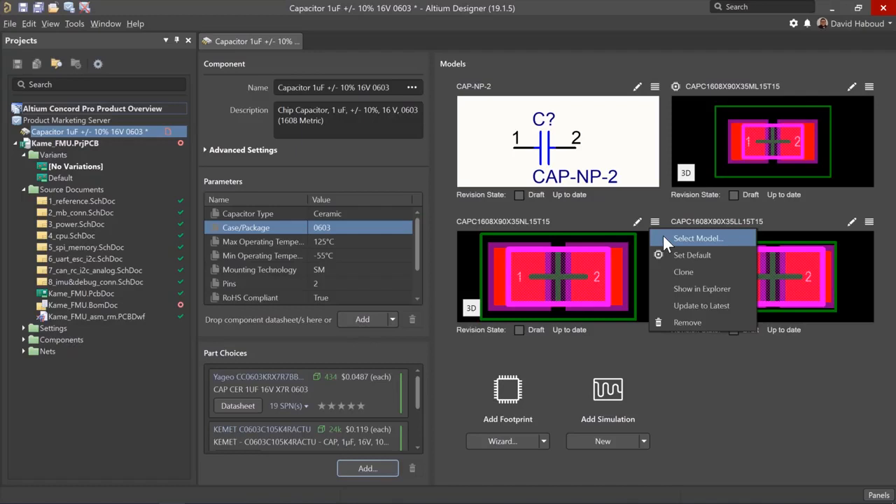
mouse_move(692, 254)
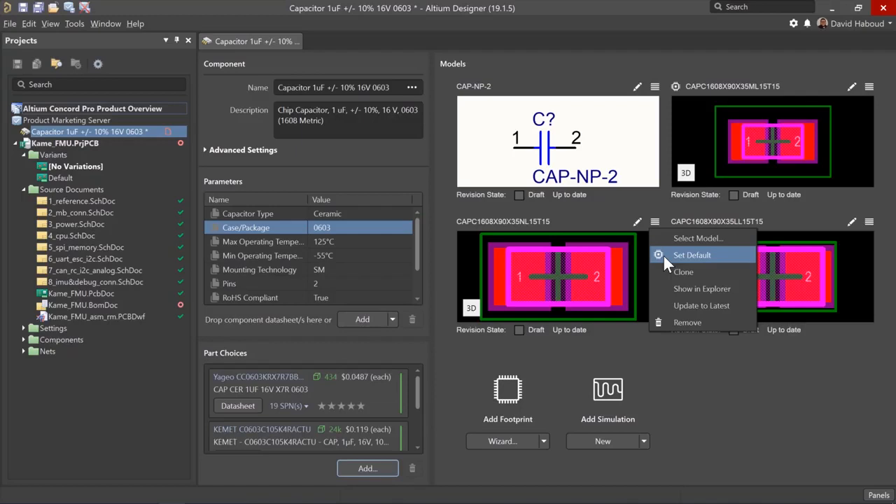
mouse_move(683, 272)
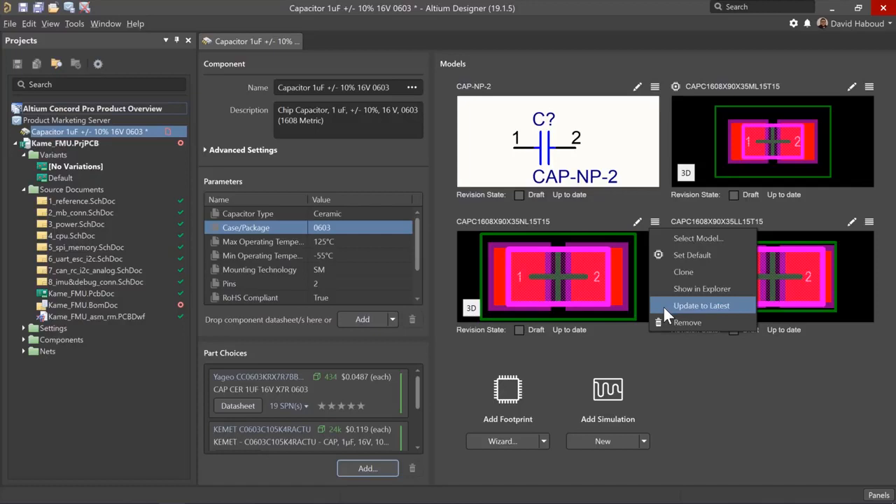
mouse_move(687, 322)
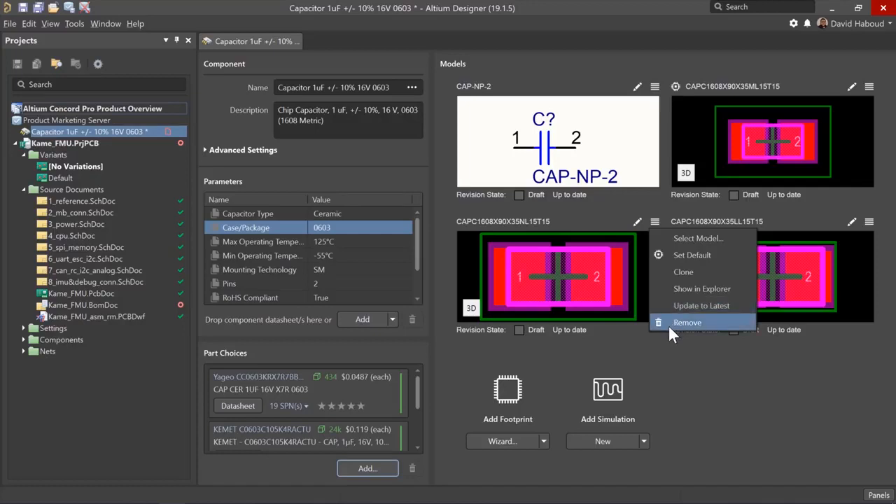
mouse_move(683, 272)
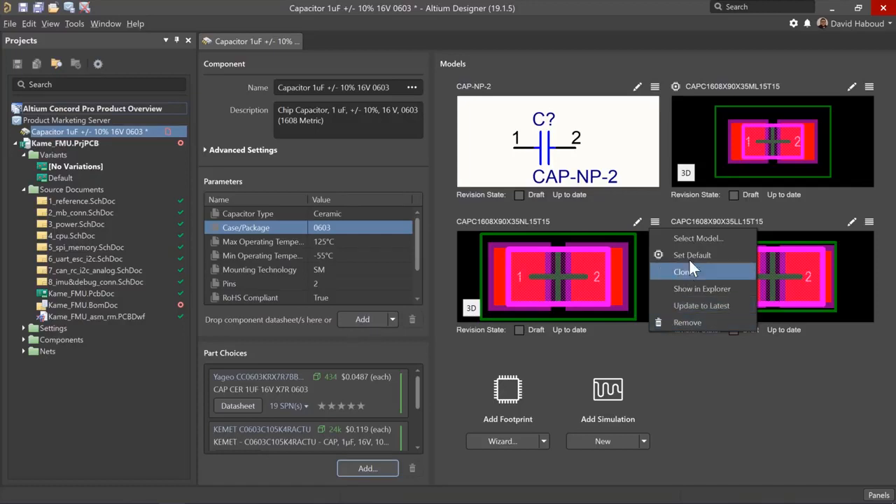
left_click(680, 271)
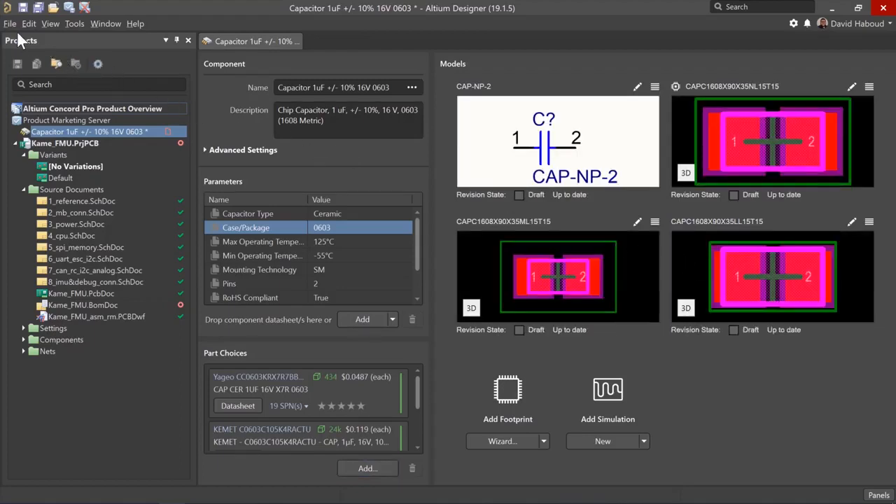
- Save the capacitor to the server with a default-footprint release note
left_click(10, 23)
type("Editing d")
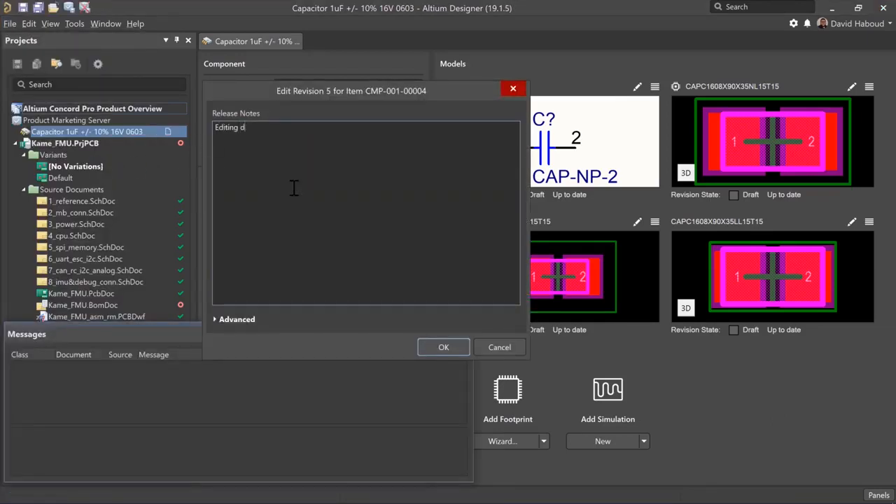
type("efault component footpri")
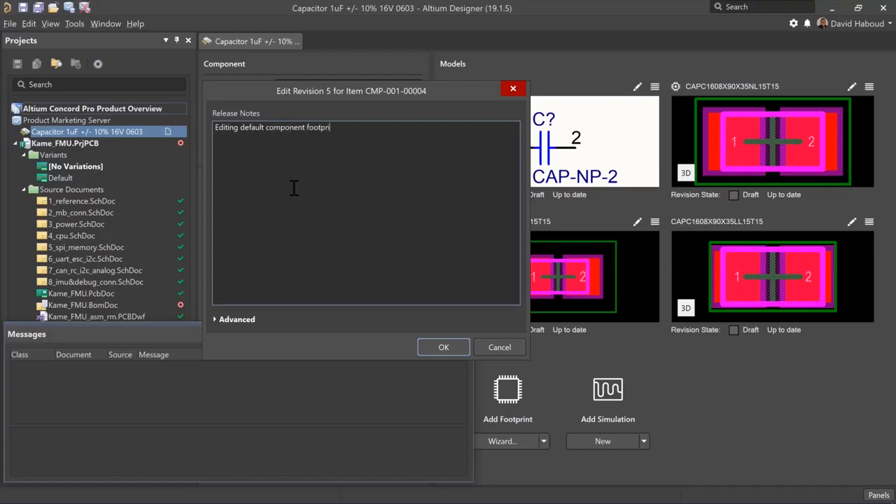
left_click(444, 347)
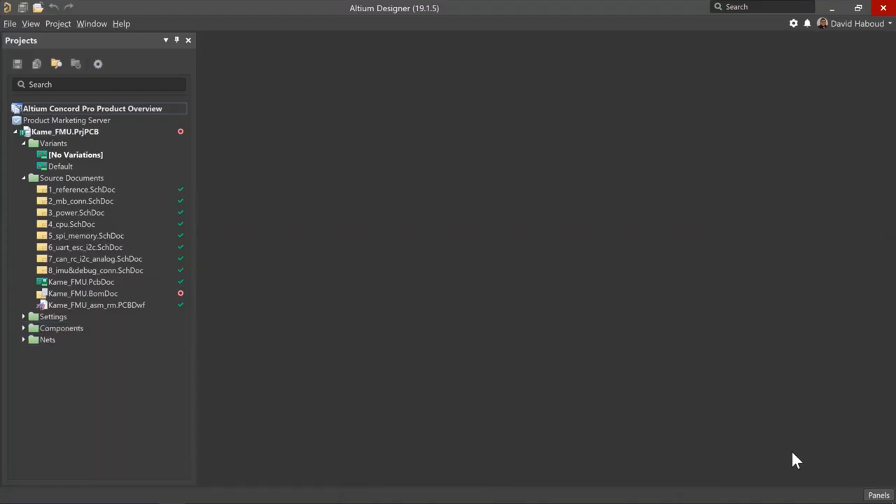
- Reopen the Components panel and bring up the 1 uF capacitor's actions menu
left_click(879, 495)
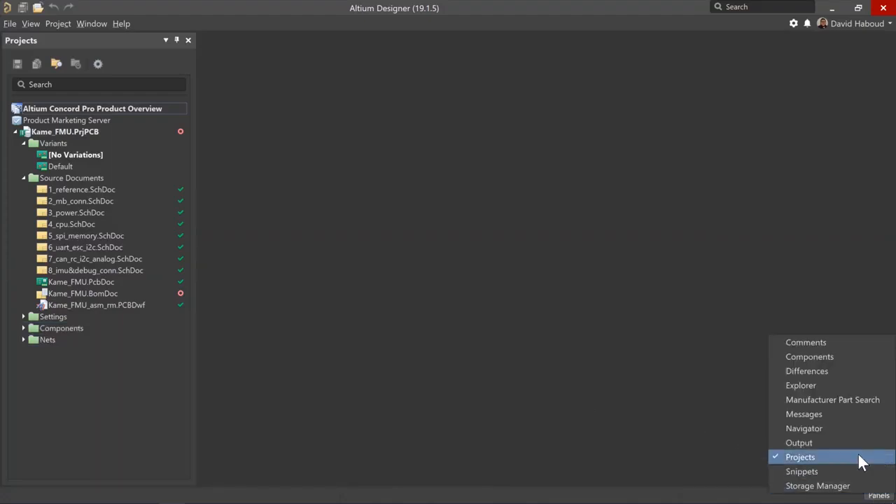
left_click(810, 356)
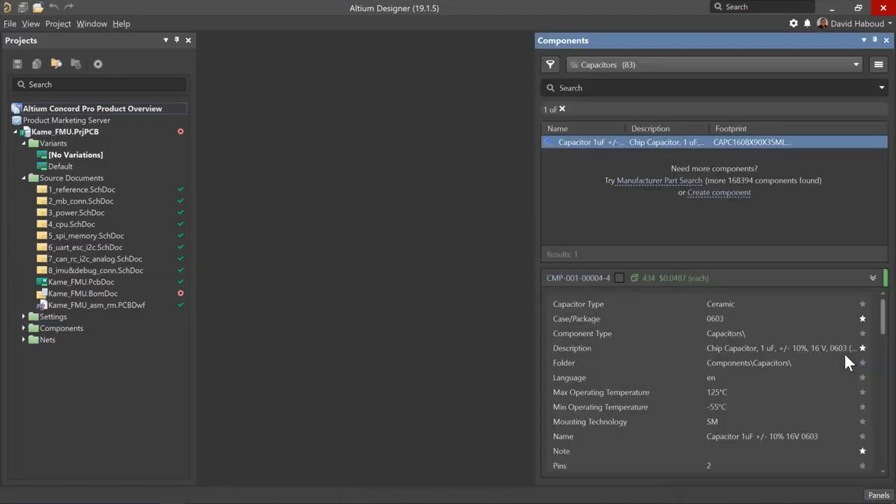
right_click(591, 142)
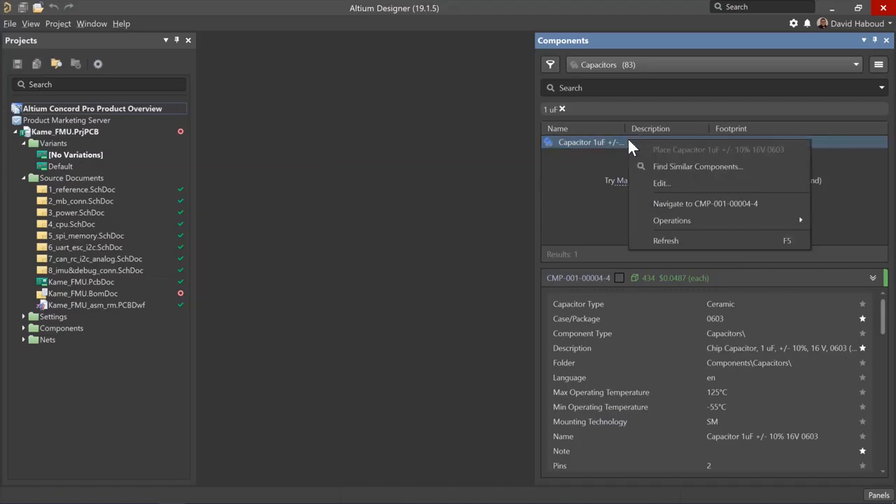
mouse_move(671, 220)
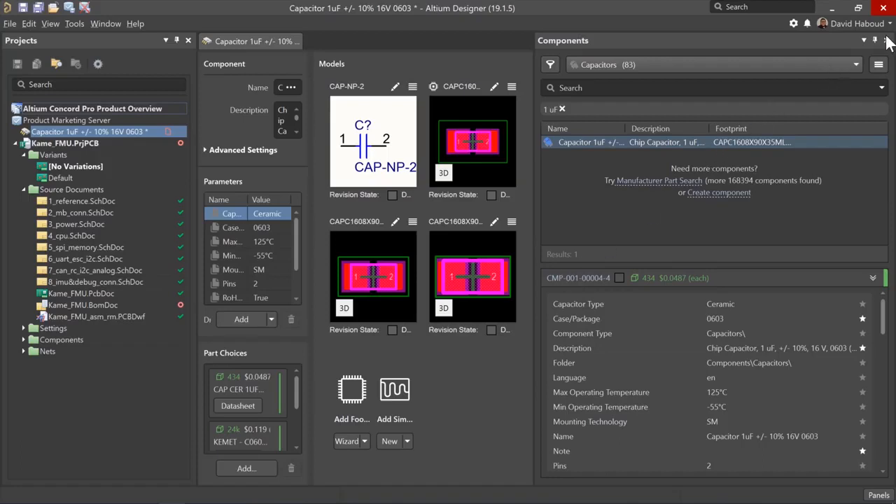
- Close the Components panel so the capacitor editor fills the window
left_click(888, 40)
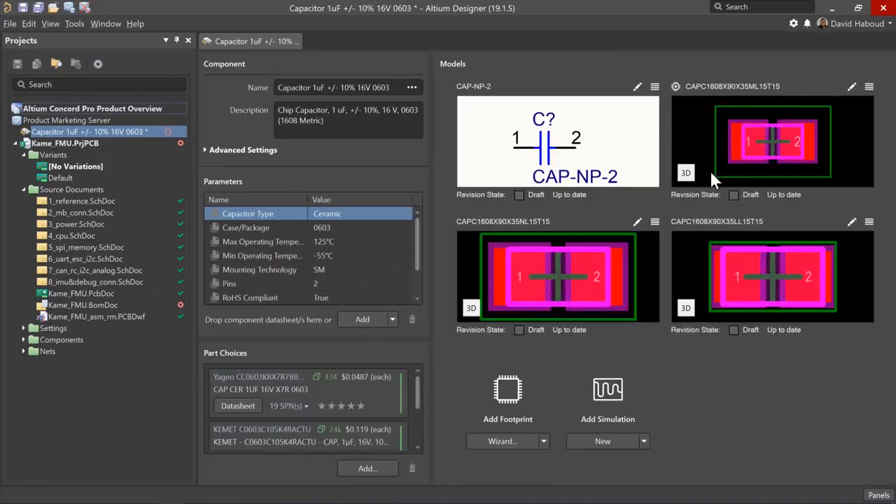
mouse_move(711, 339)
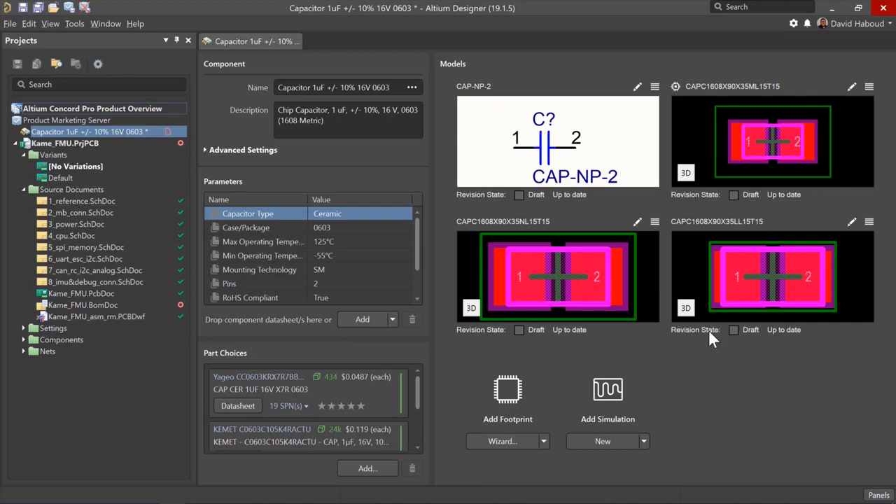